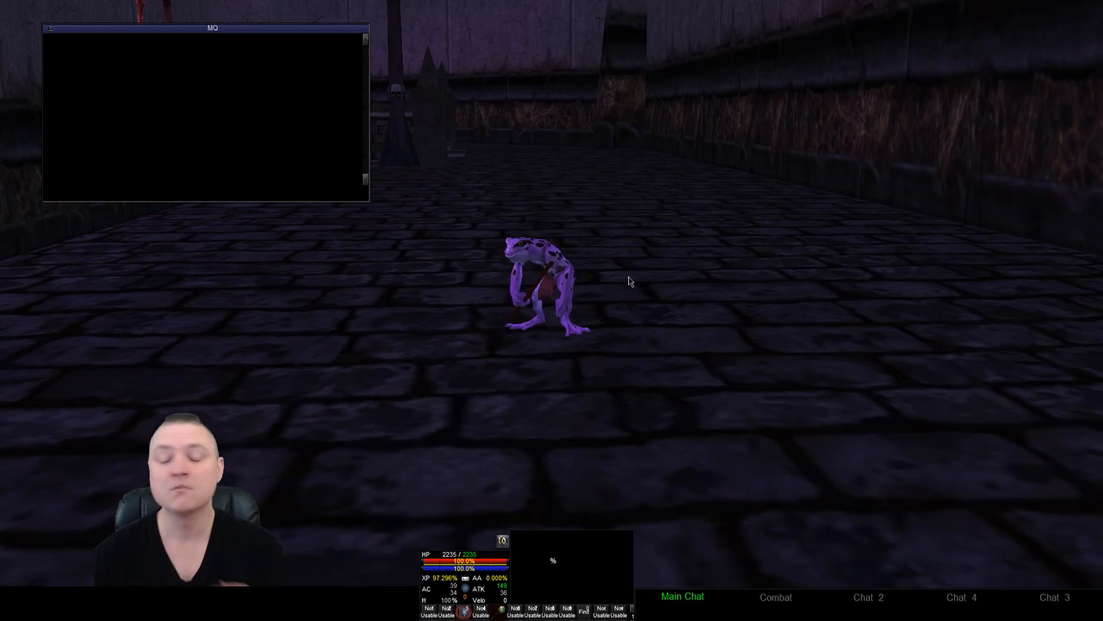
- Load the MQ2FeedMe plugin with /plugin mq2feedme in chat
type("/plugin mq")
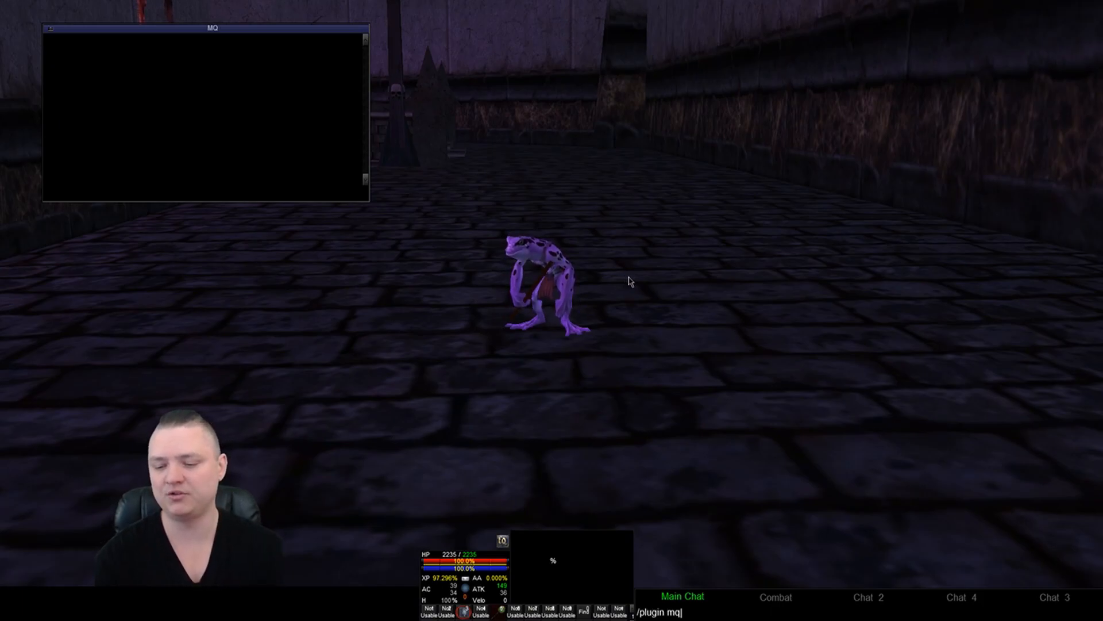
key("Return")
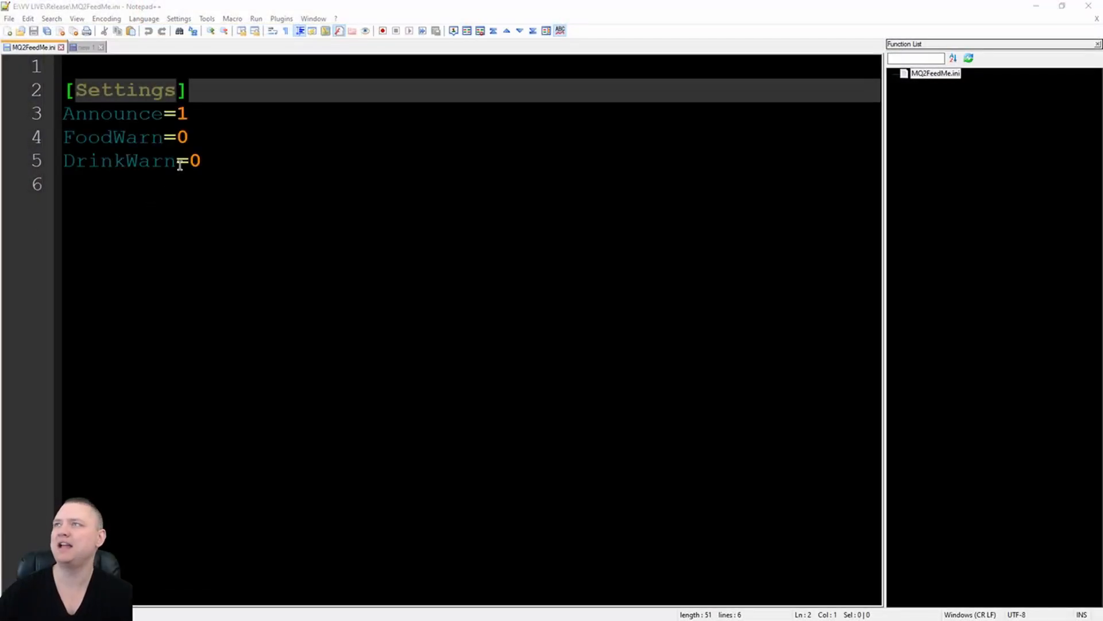
mouse_move(223, 125)
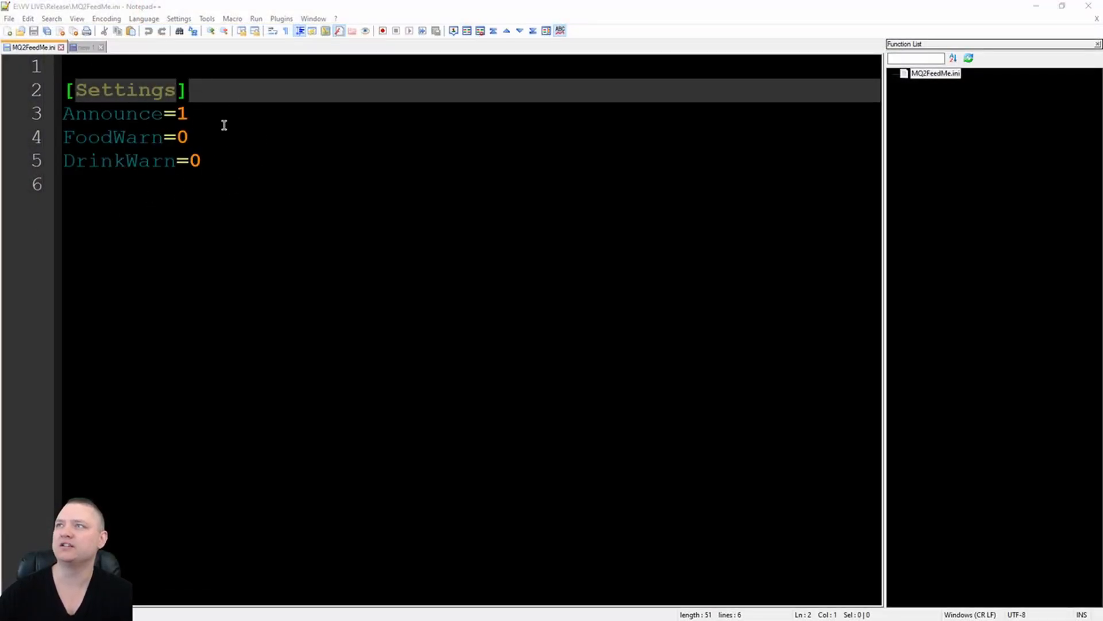
mouse_move(197, 122)
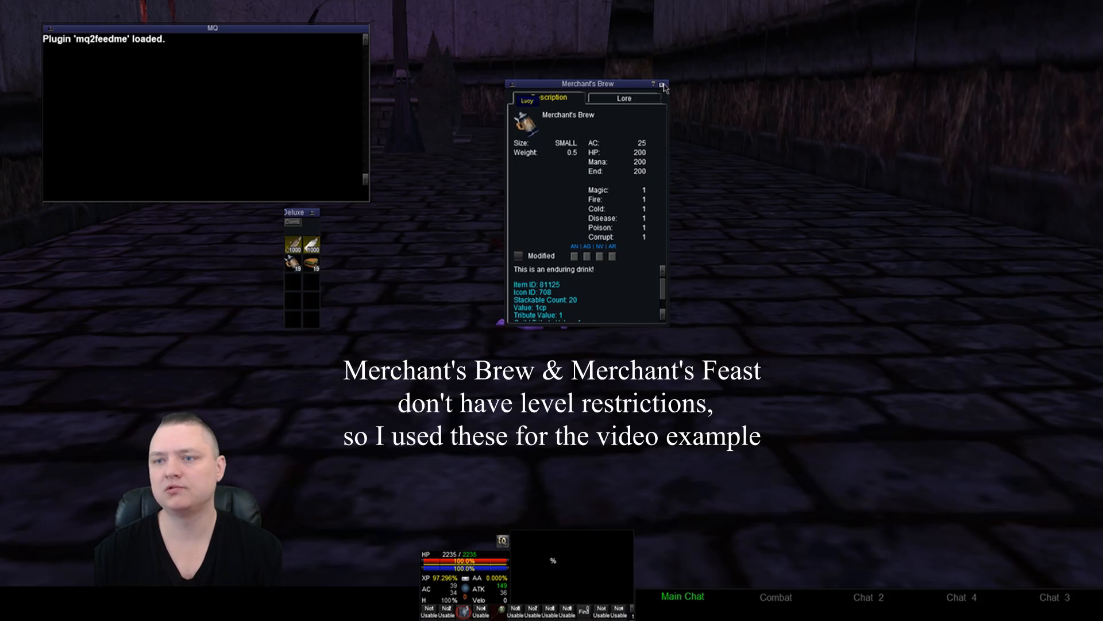
- Close the Merchant's Brew item details window
left_click(661, 84)
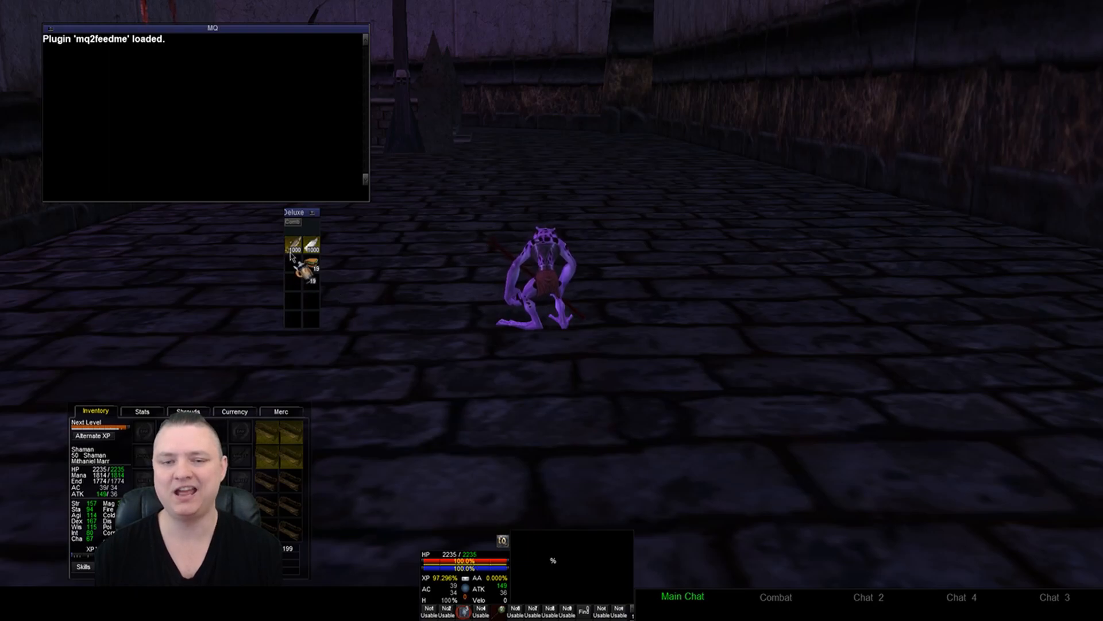
mouse_move(297, 254)
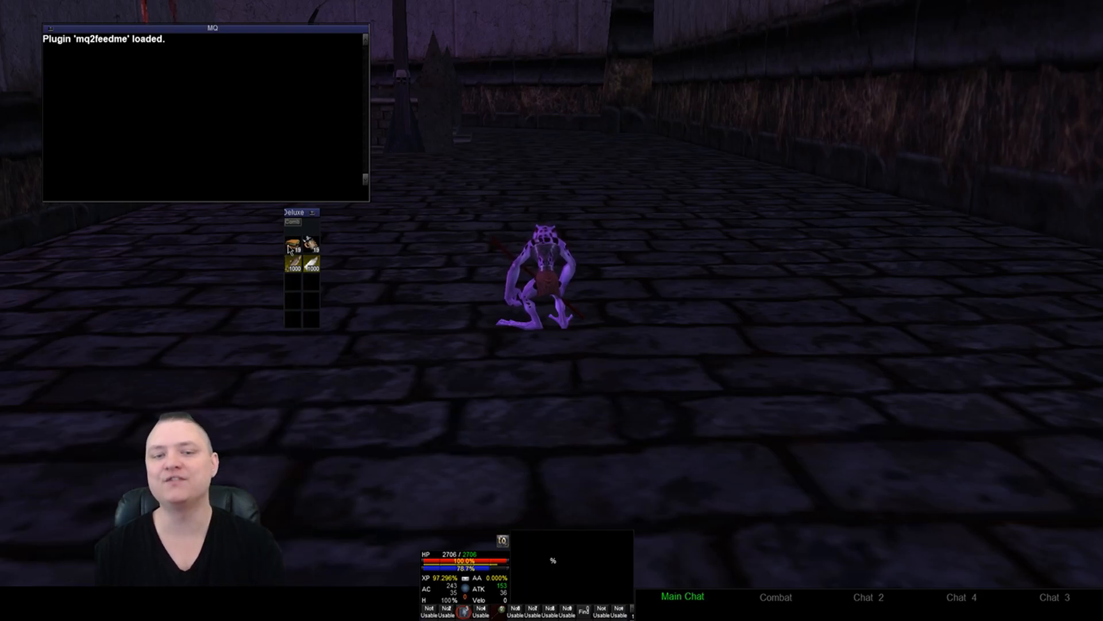
mouse_move(378, 263)
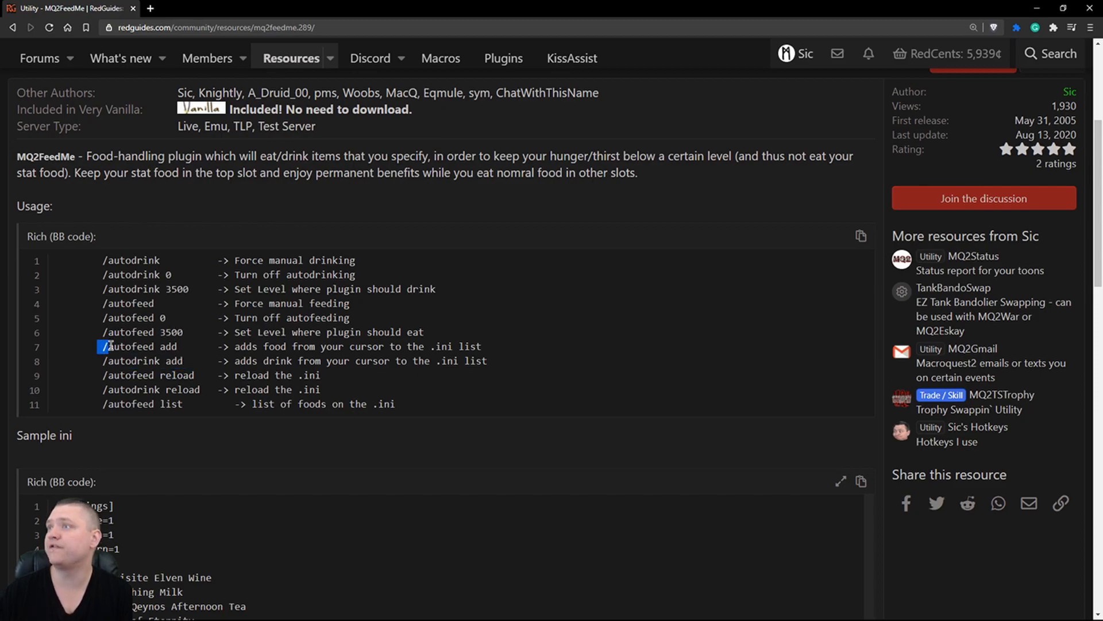
- Select the /autofeed add command in the RedGuides Usage block
double_click(141, 345)
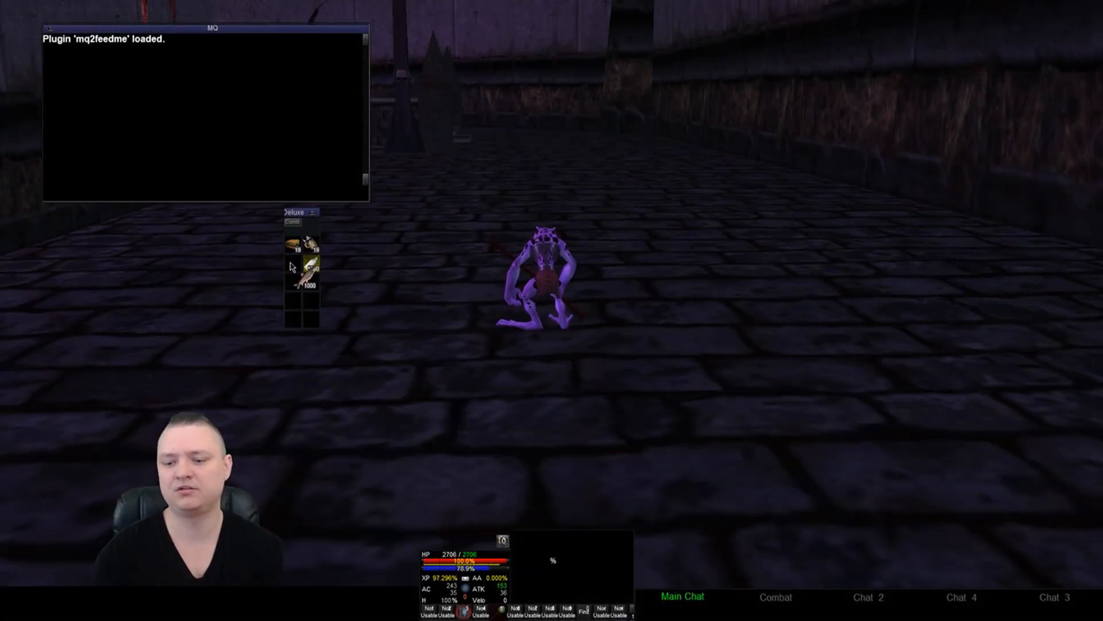
- Add the held Fresh Fish with /autofeed add and the held drink with /autodrink add
type("/autofeed ad")
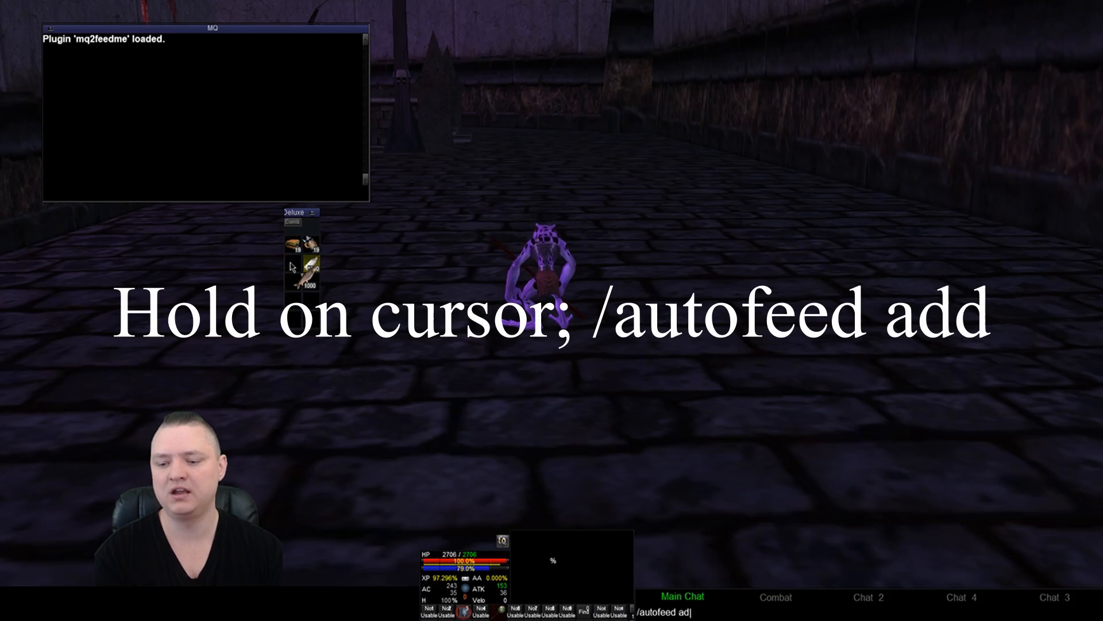
key("Return")
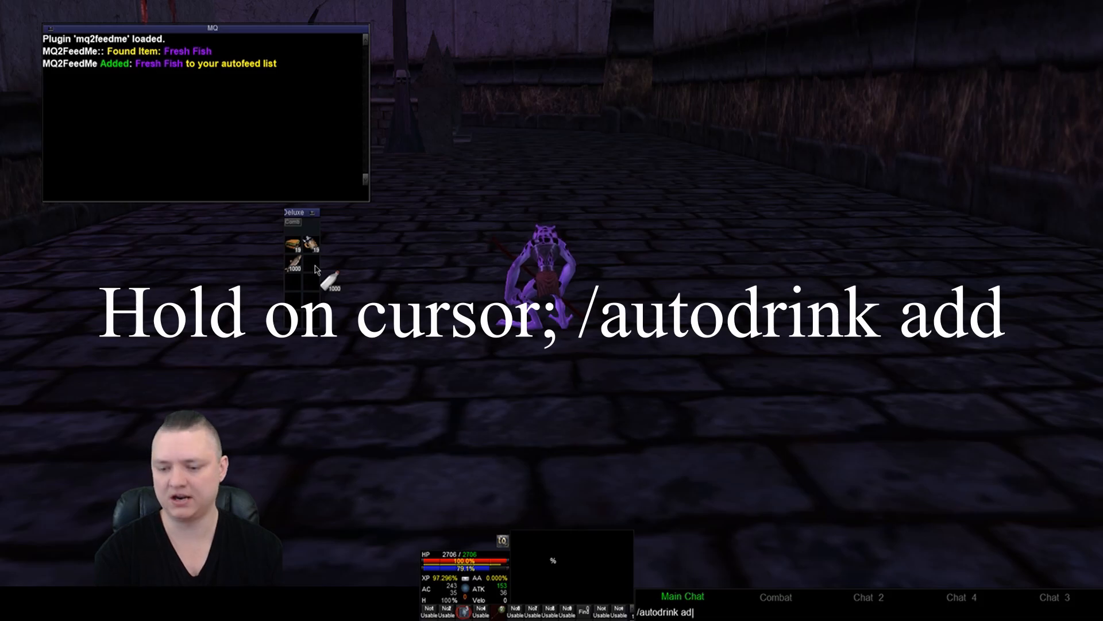
key("Return")
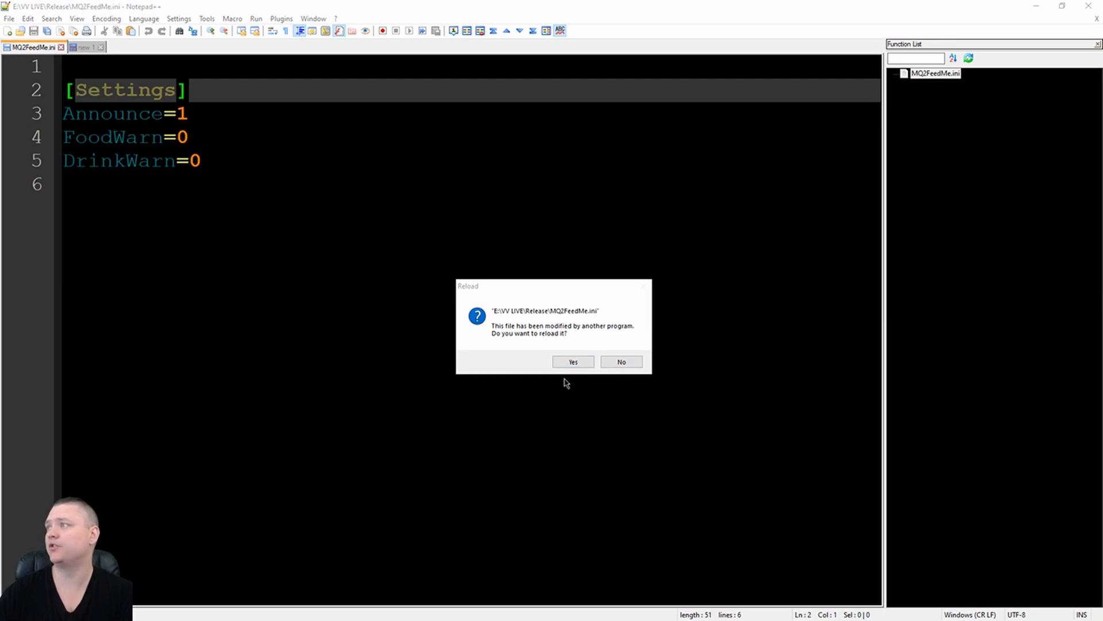
- Reload the externally modified MQ2FeedMe.ini to show Food1=Fresh Fish and Drink1=Bottle of Milk
left_click(572, 361)
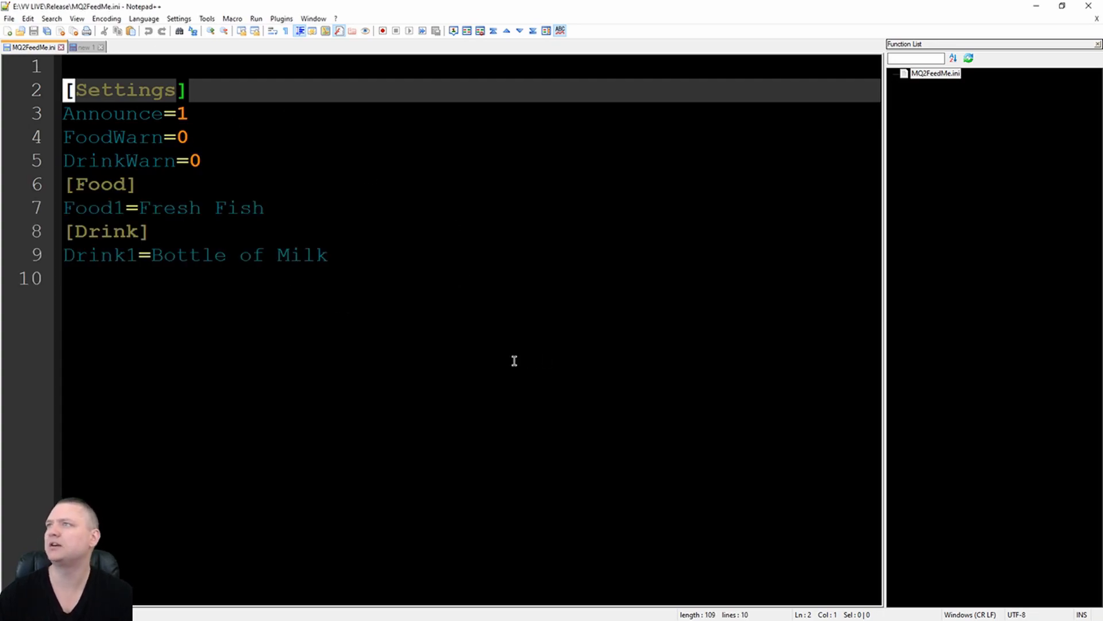
mouse_move(230, 223)
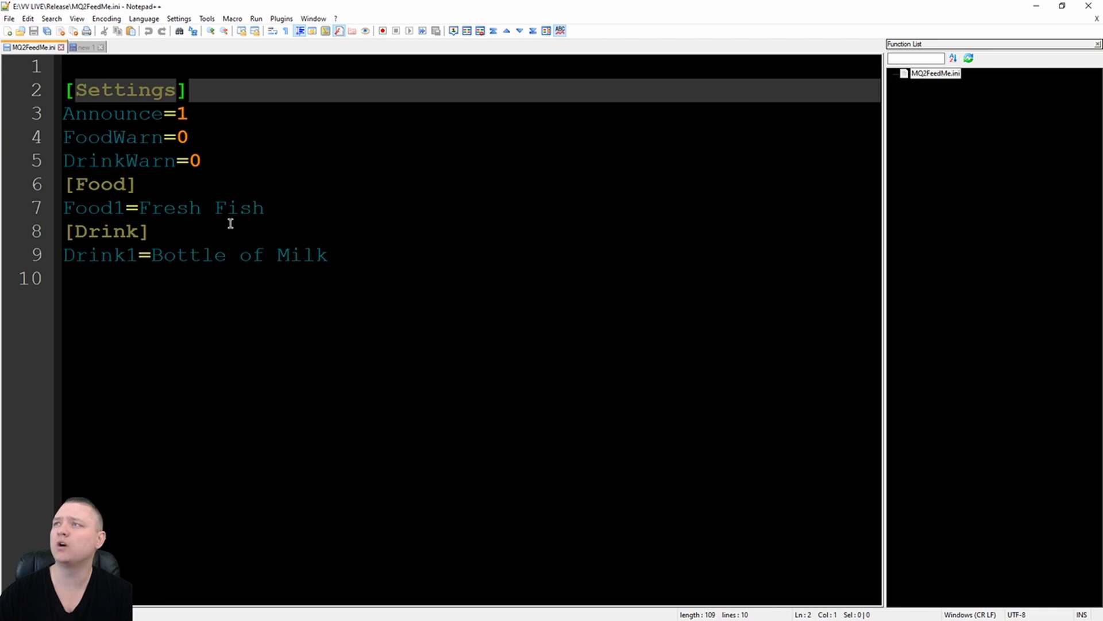
mouse_move(112, 267)
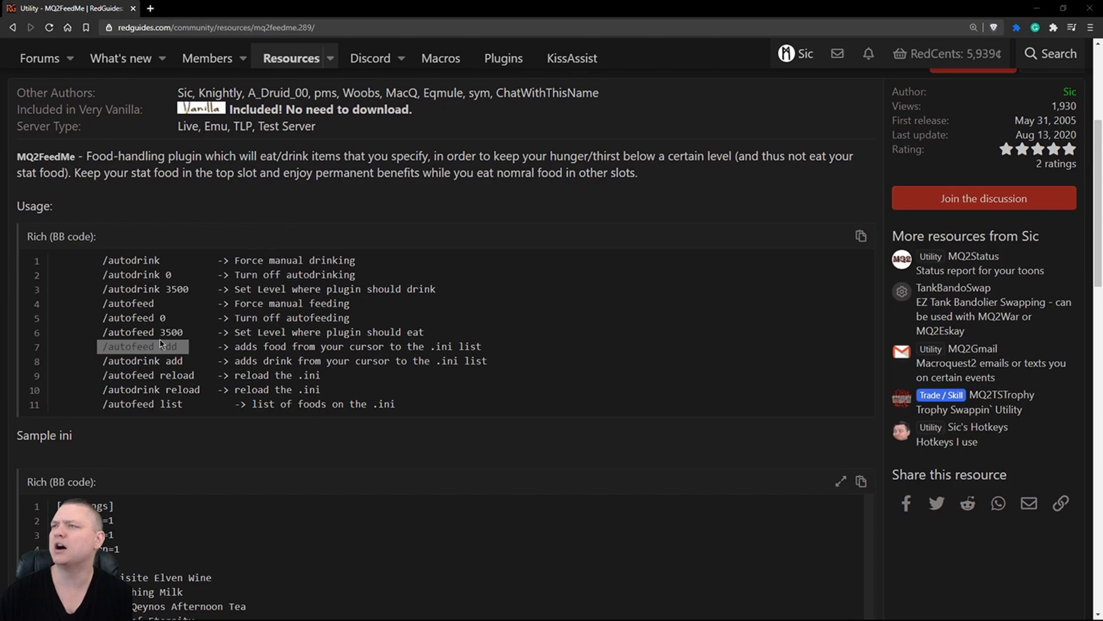
mouse_move(334, 318)
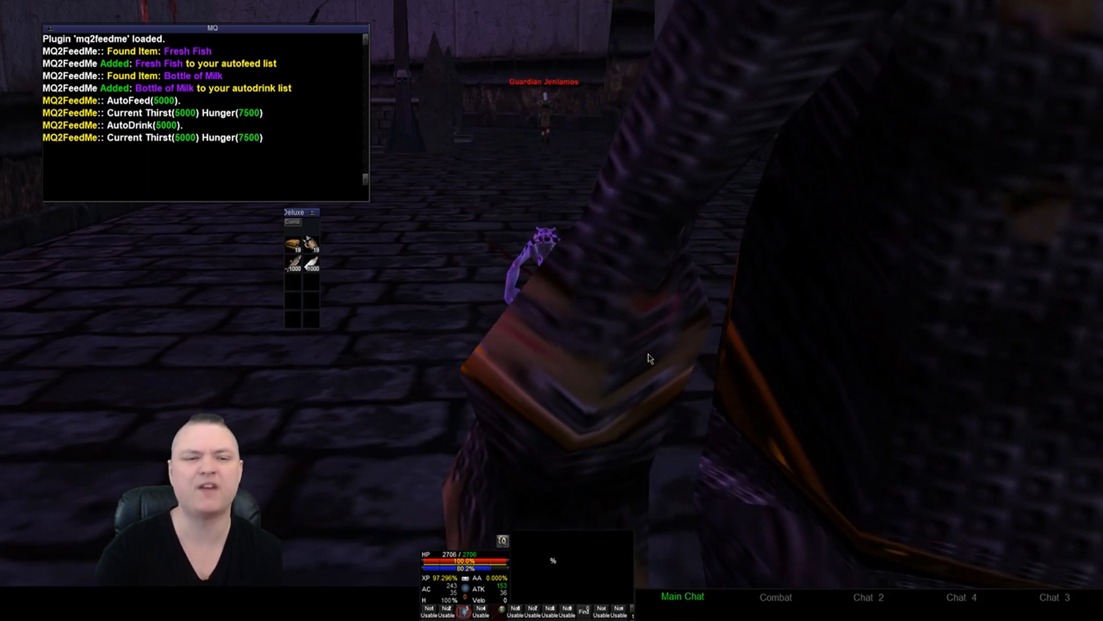
- Start typing the /autofeed reload command in chat
type("/autof")
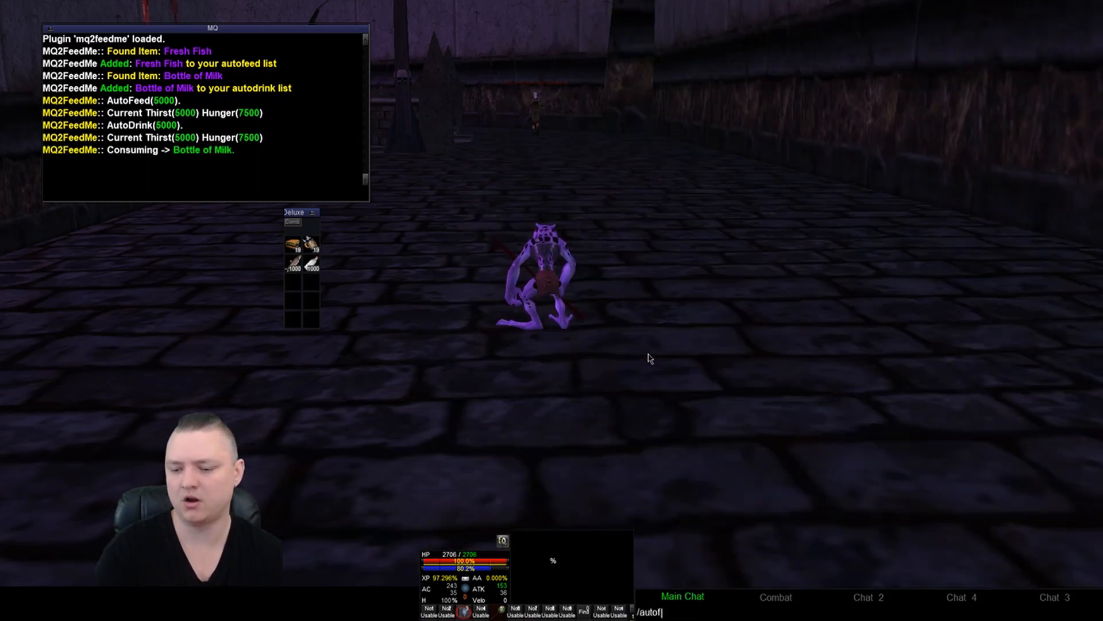
type("eed rel")
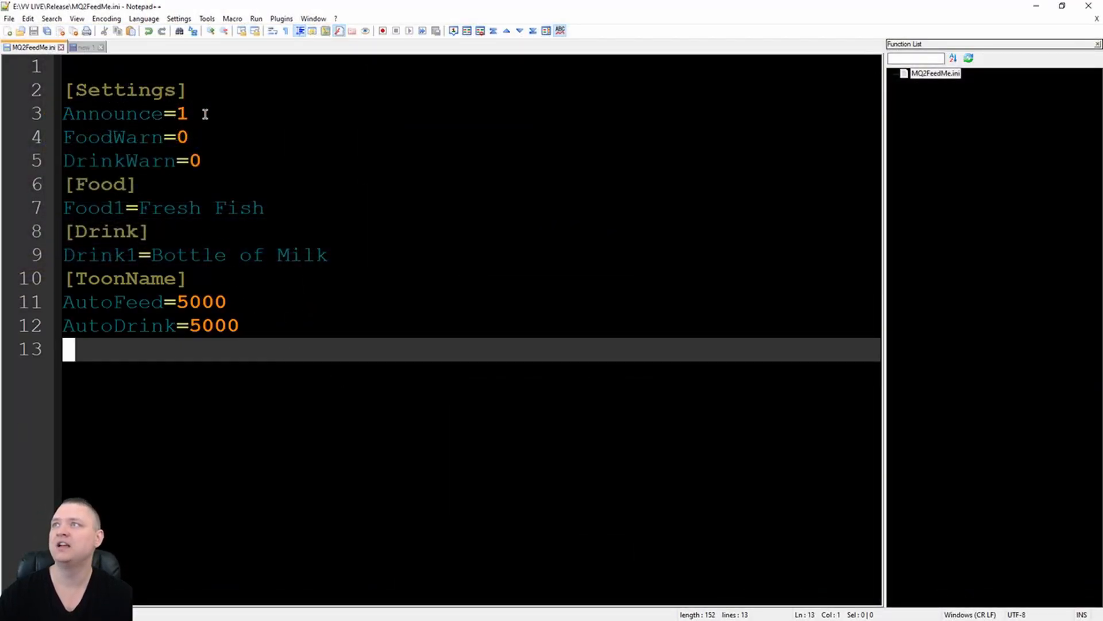
mouse_move(274, 208)
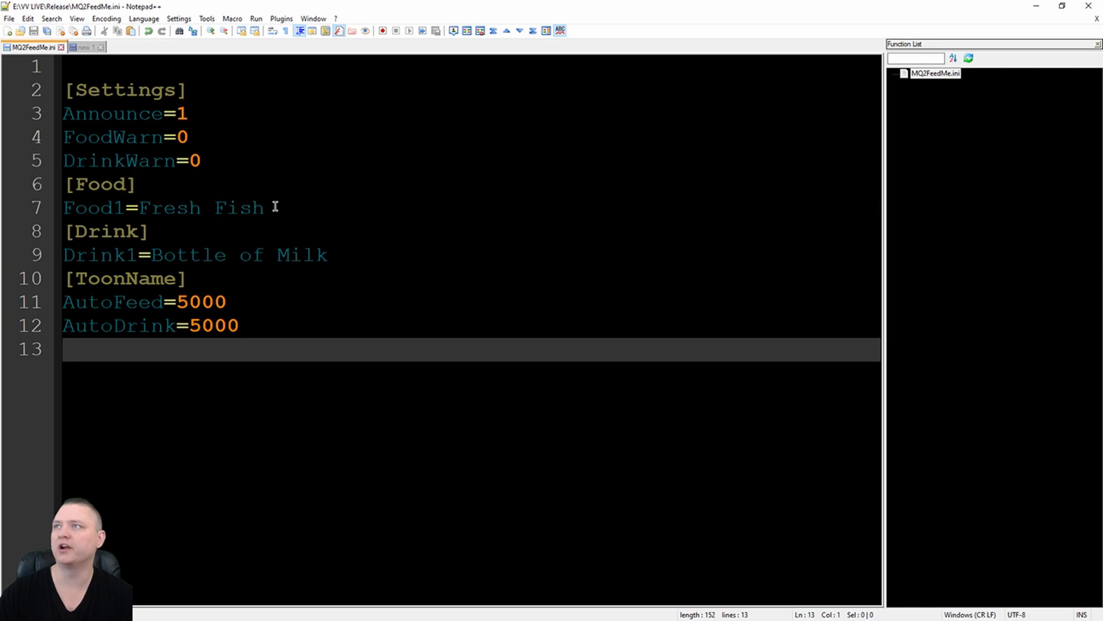
- Bring the drafted settings from the new document into the MQ2FeedMe.ini tab
left_click(69, 348)
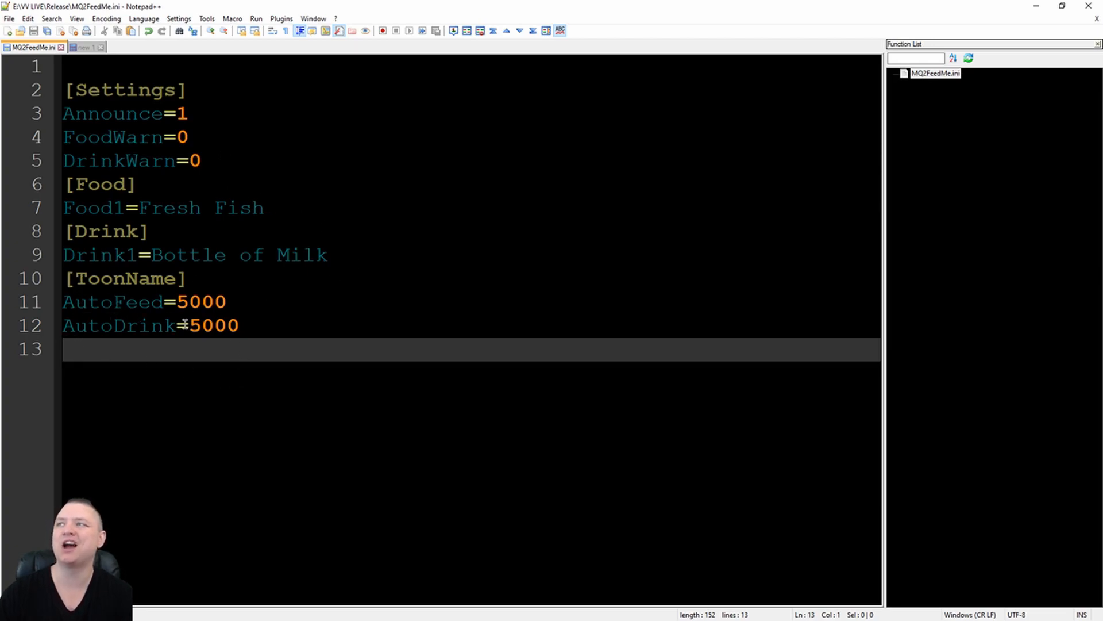
left_click(83, 47)
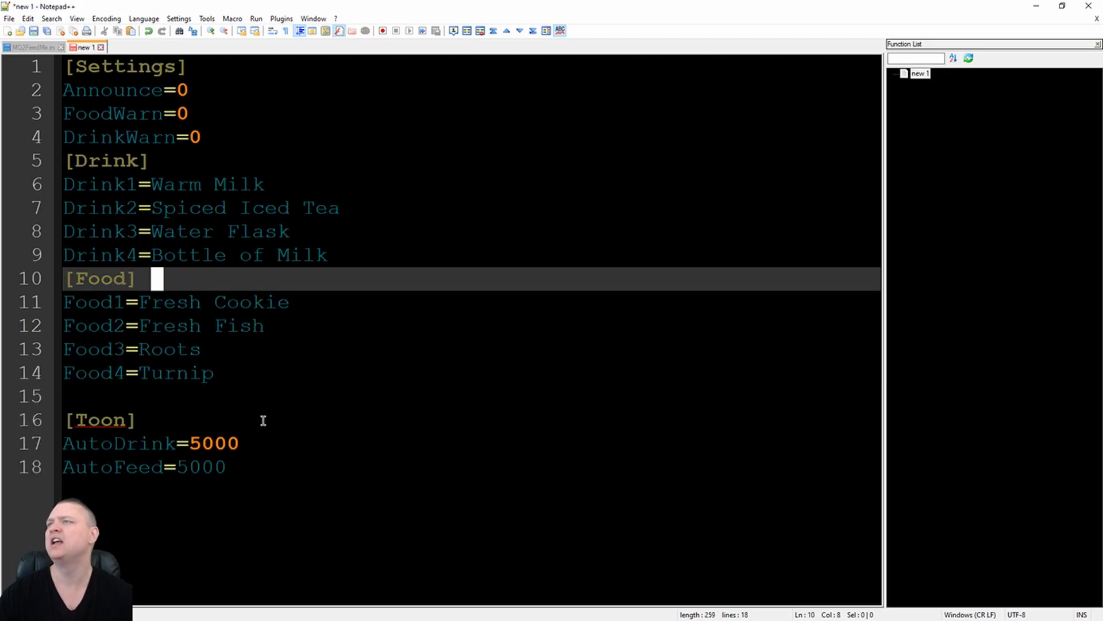
left_click(32, 47)
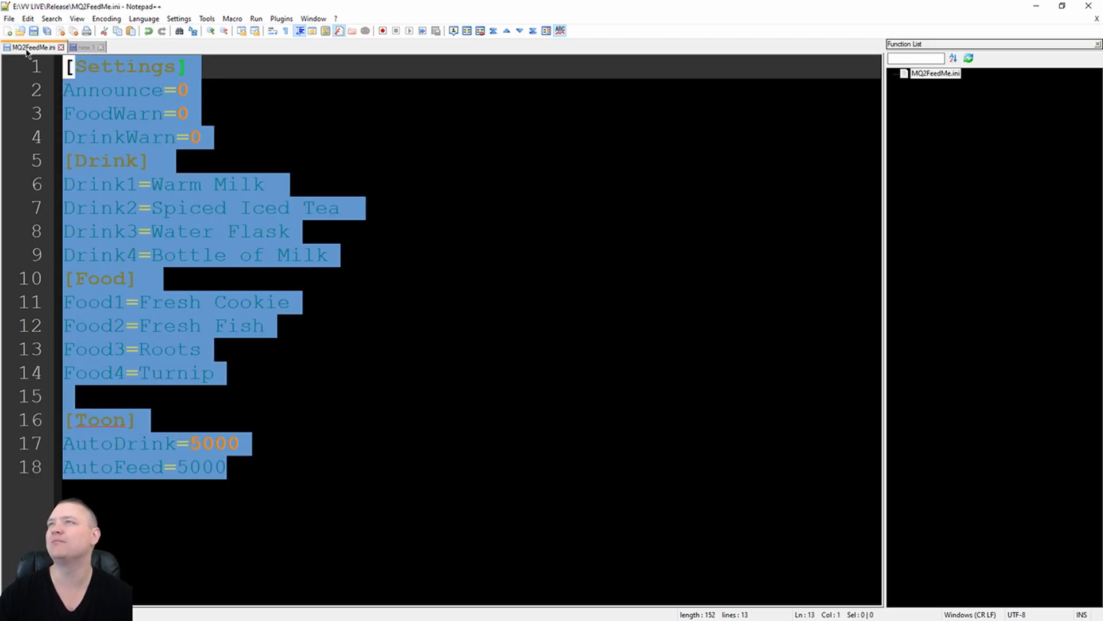
- Add a [Toon2] section below the AutoFeed line
left_click(317, 466)
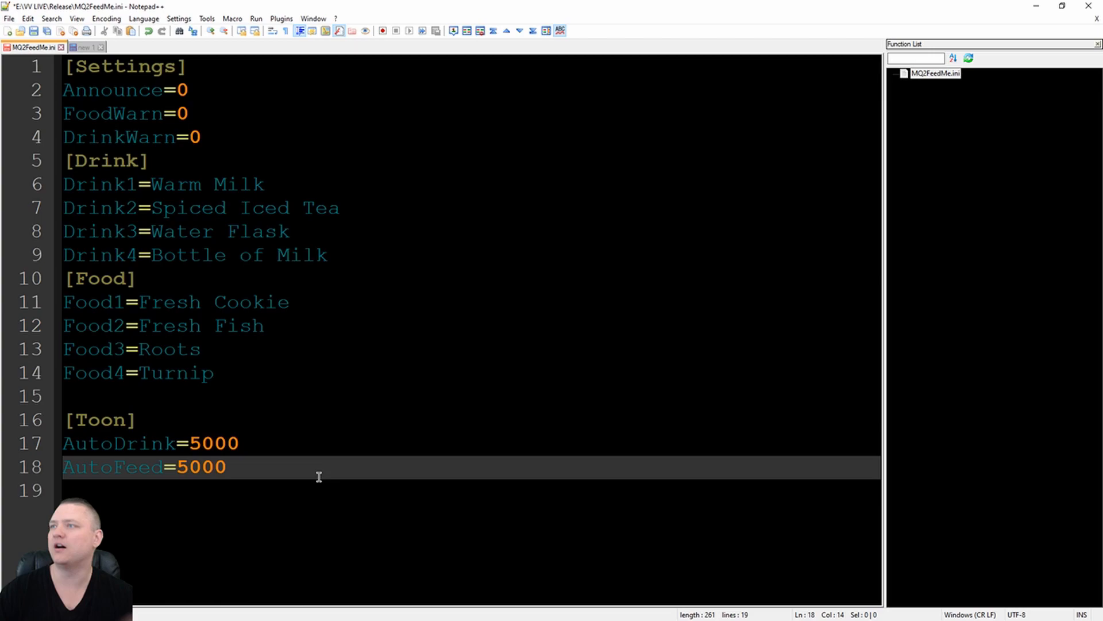
key("Enter")
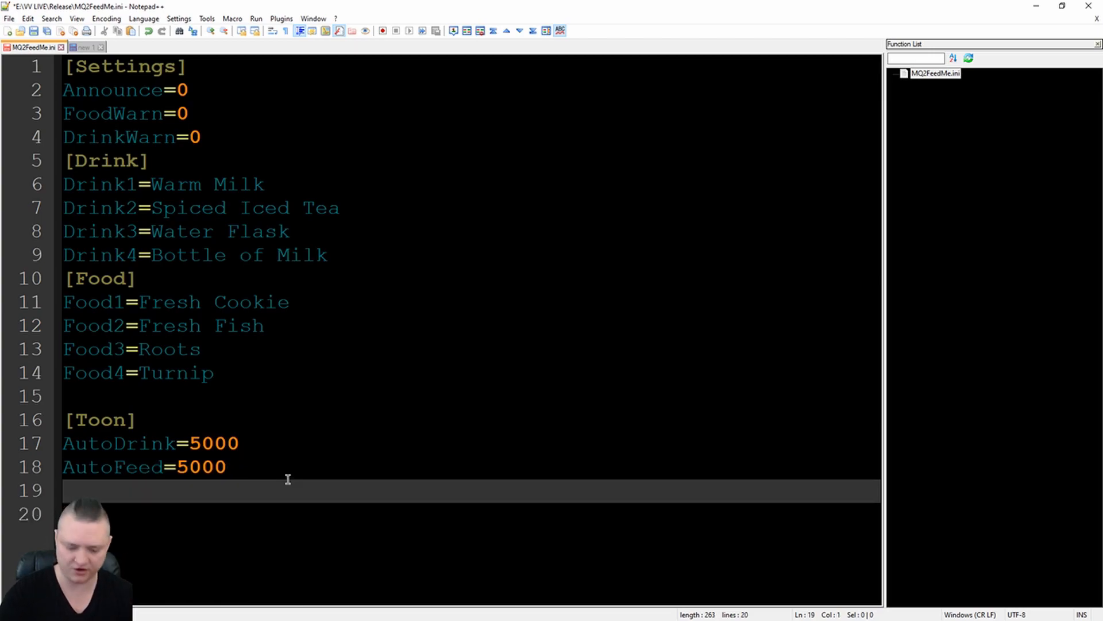
type("[Toon2]")
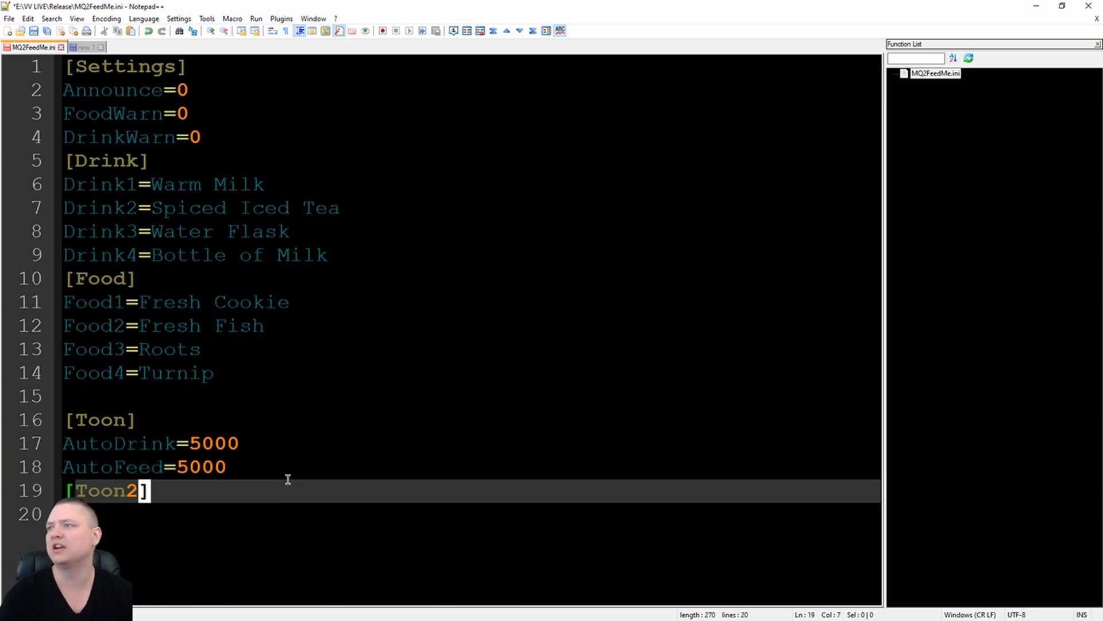
key("Enter")
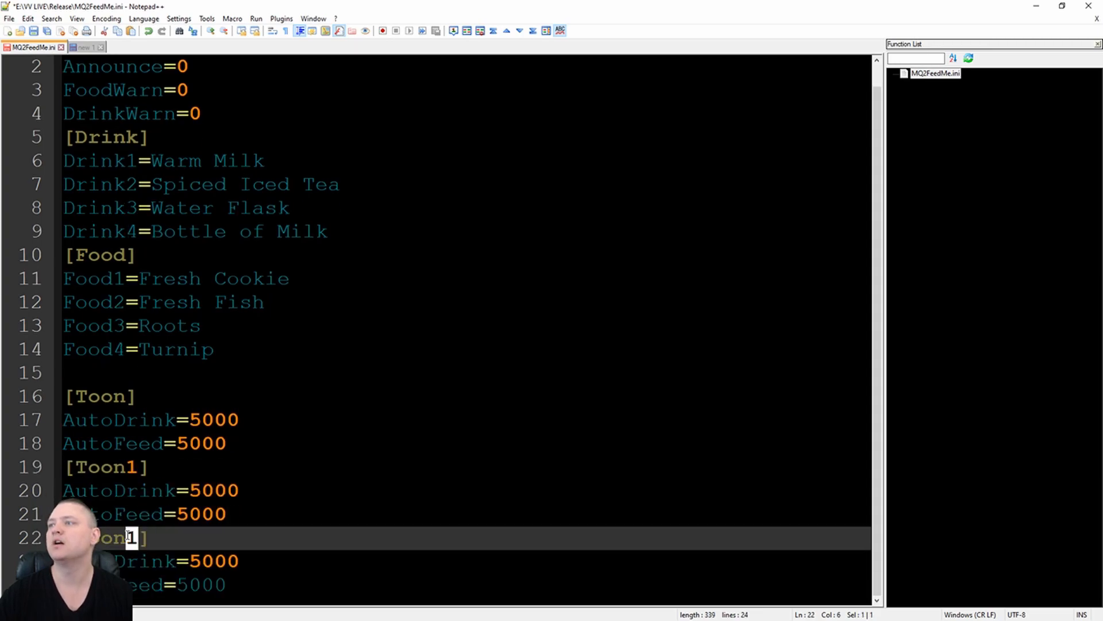
type("2")
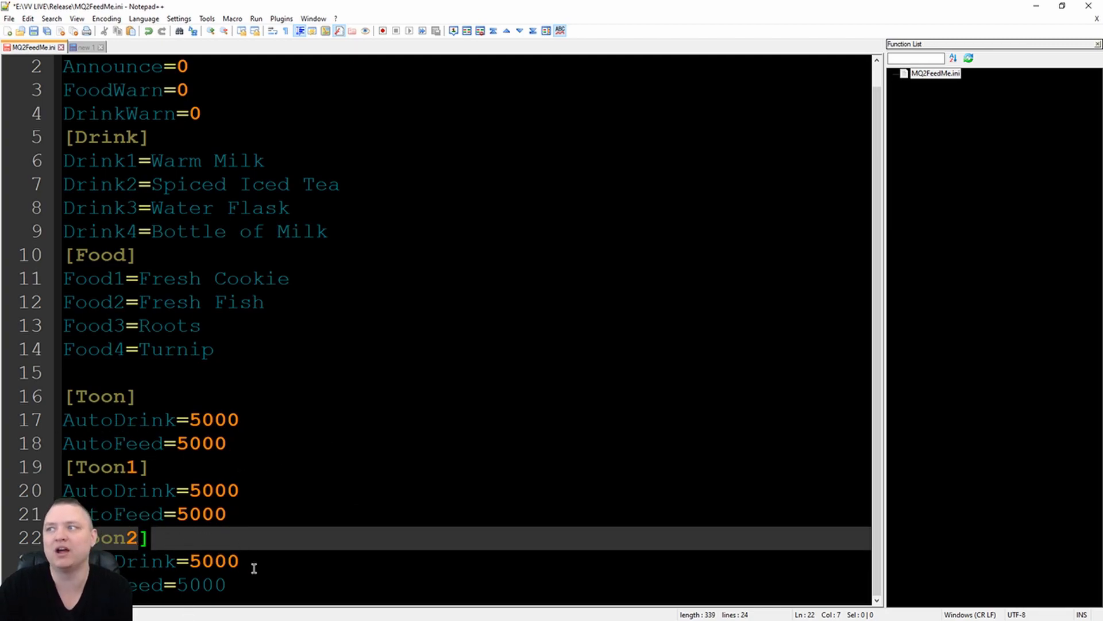
scroll("up", 3)
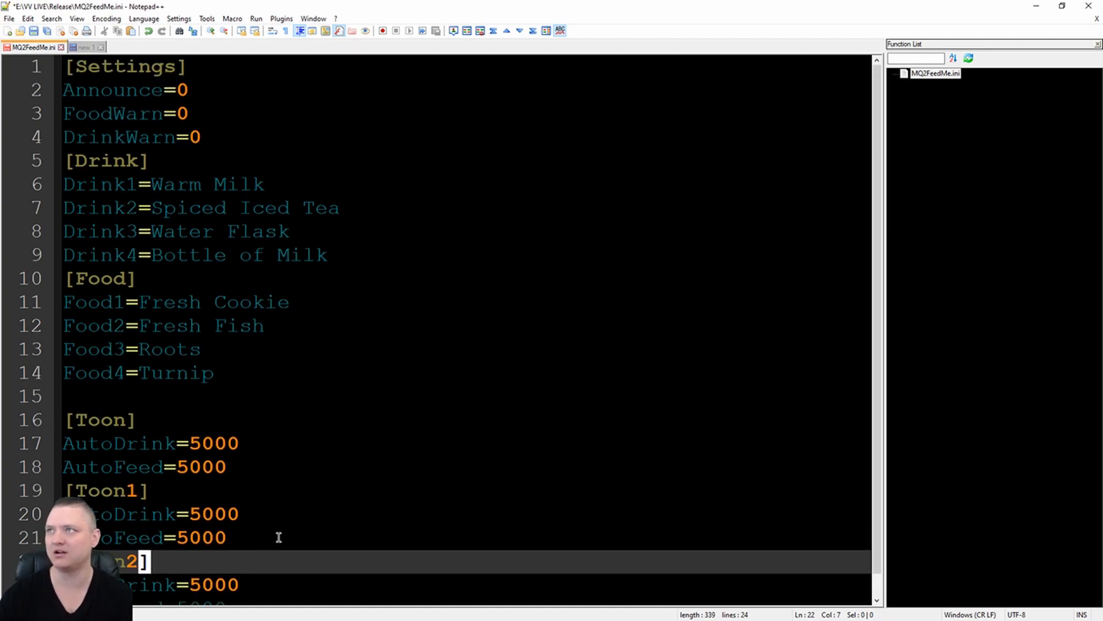
mouse_move(270, 83)
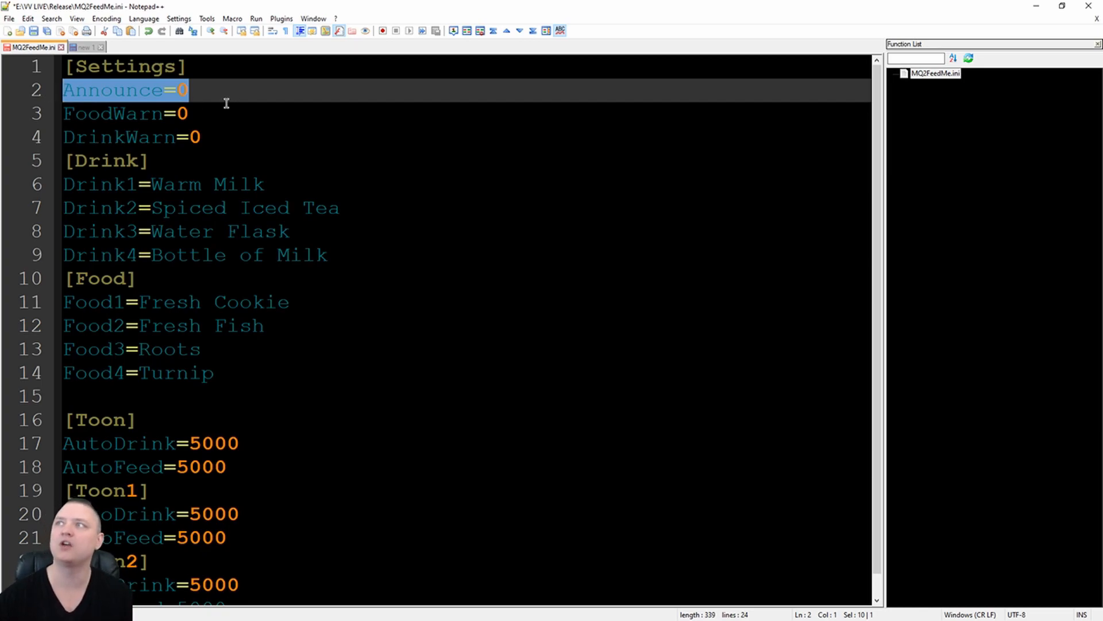
left_click(194, 113)
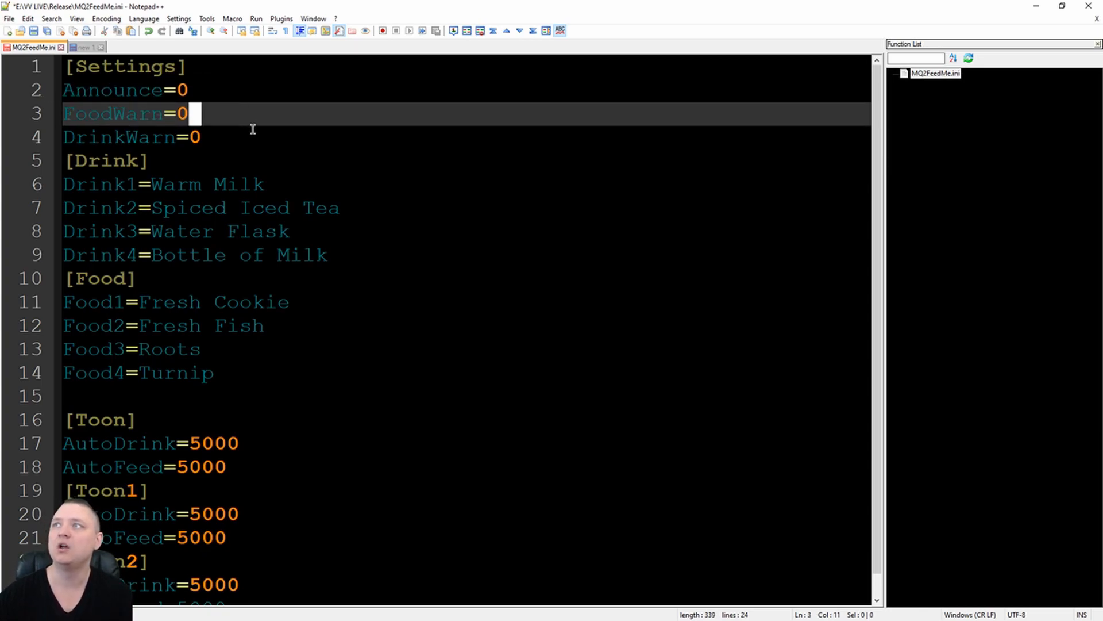
left_click(208, 136)
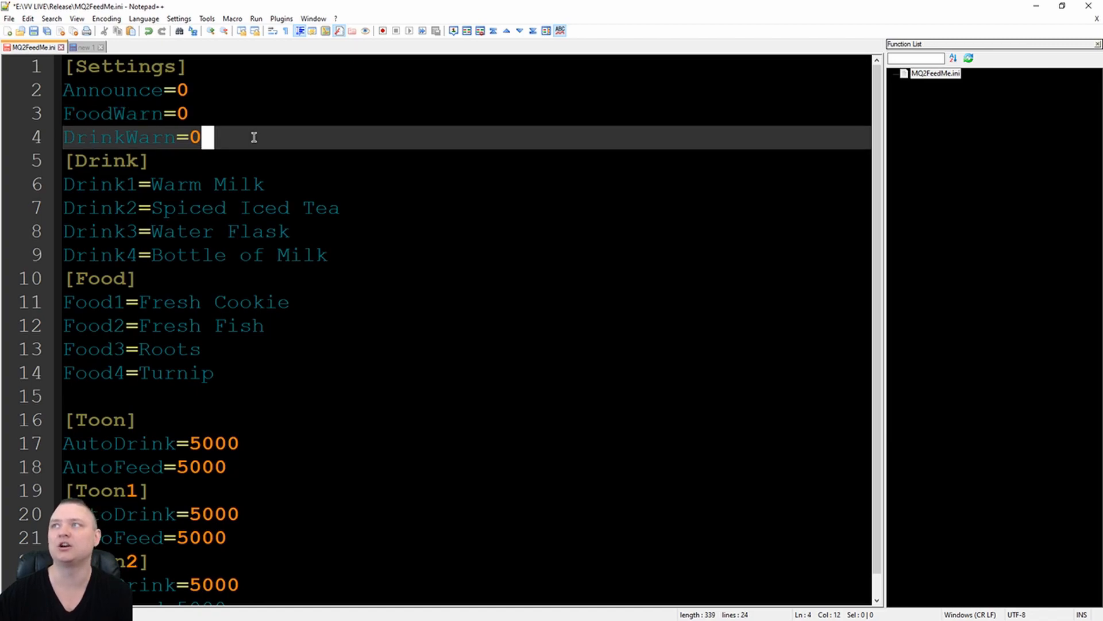
mouse_move(314, 182)
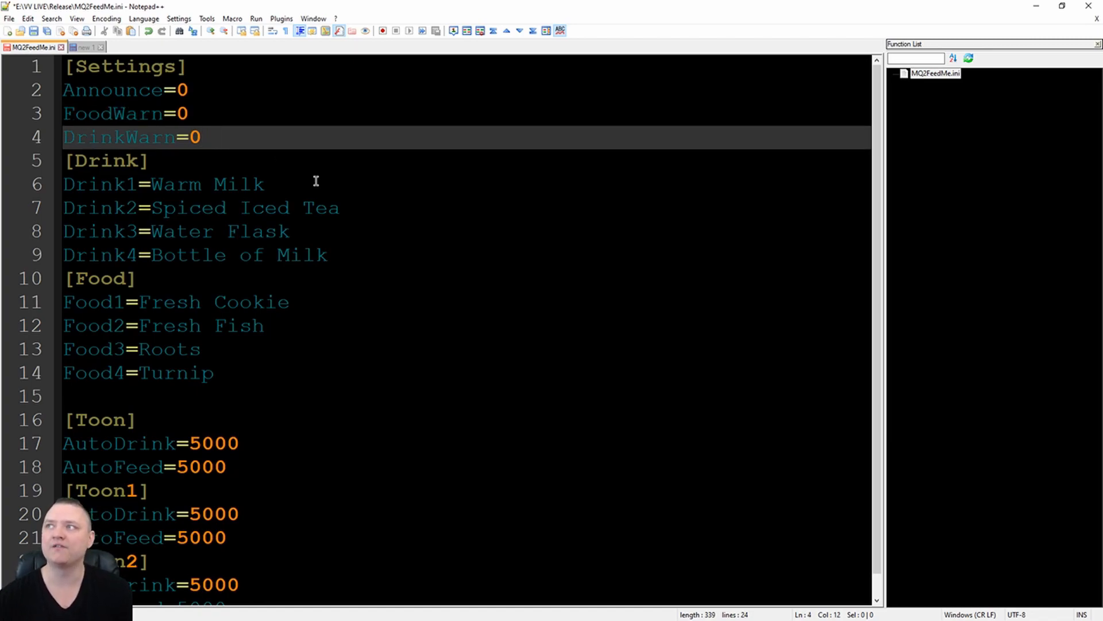
left_click(204, 137)
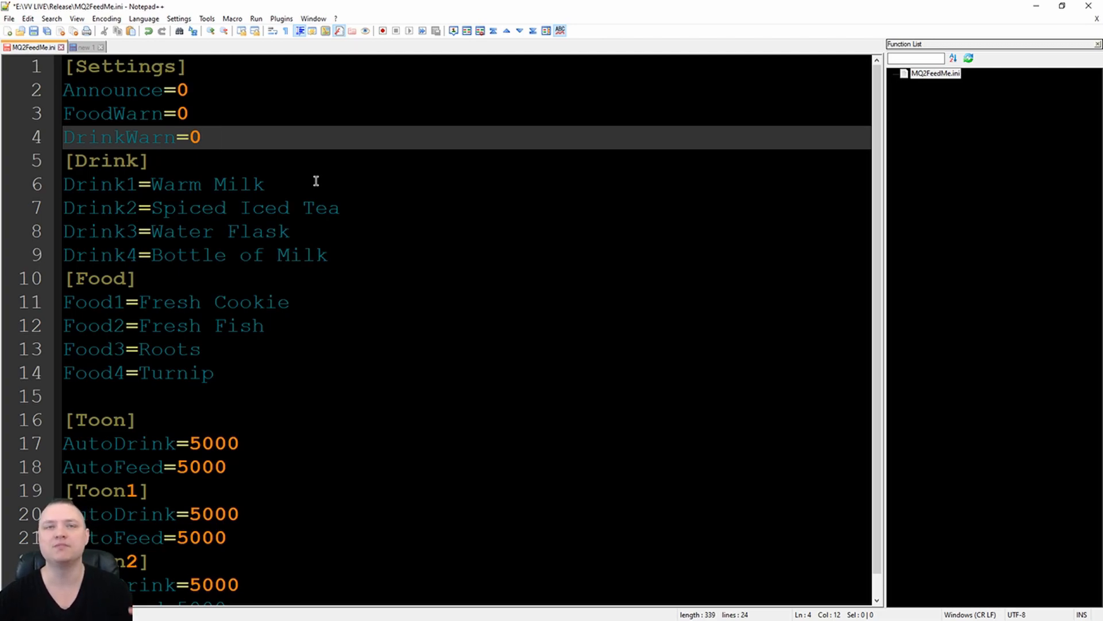
left_click(207, 137)
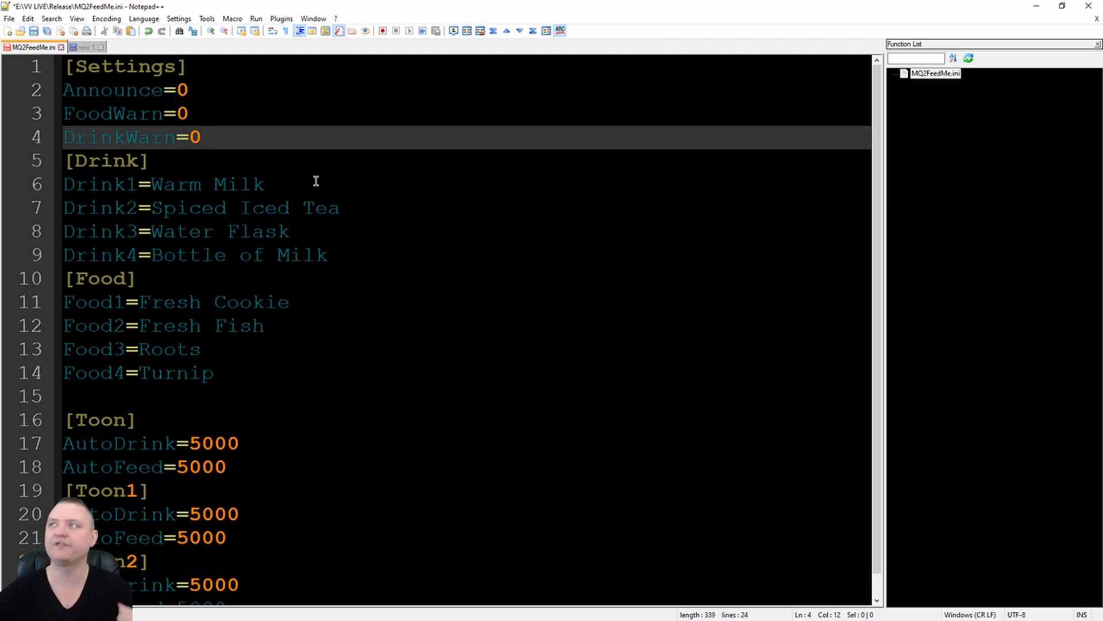
left_click(205, 137)
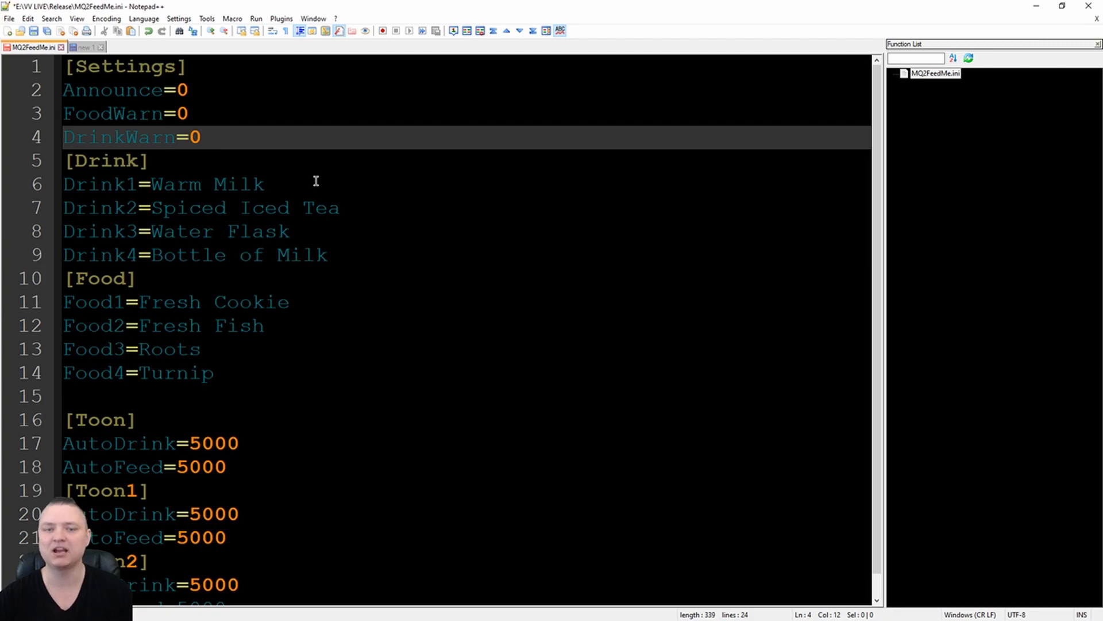
left_click(204, 137)
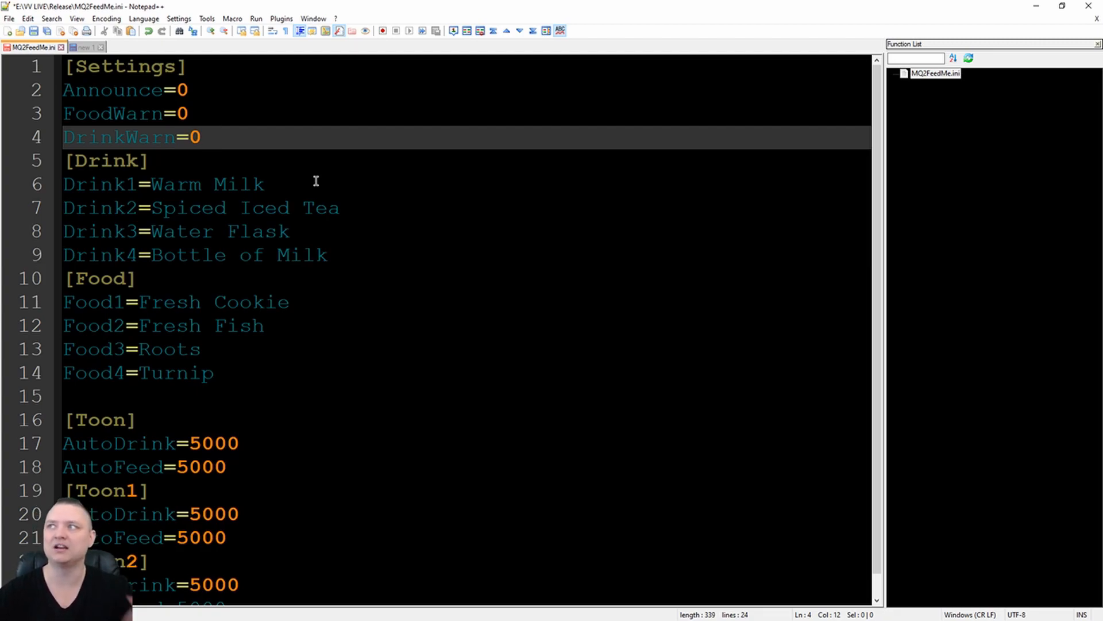
left_click(207, 137)
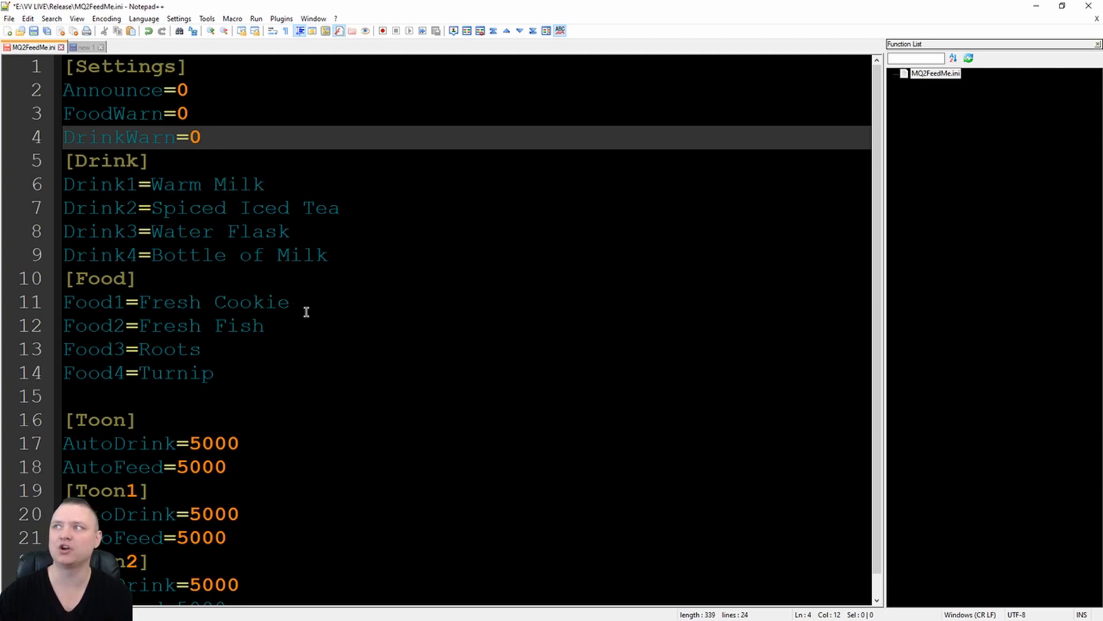
left_click(303, 302)
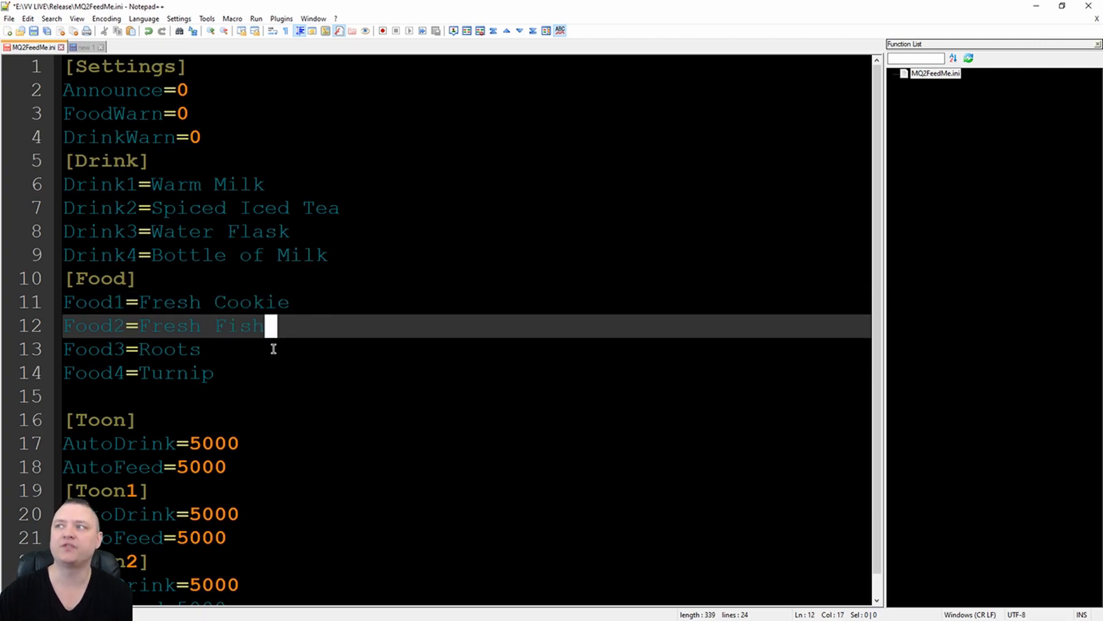
left_click(211, 373)
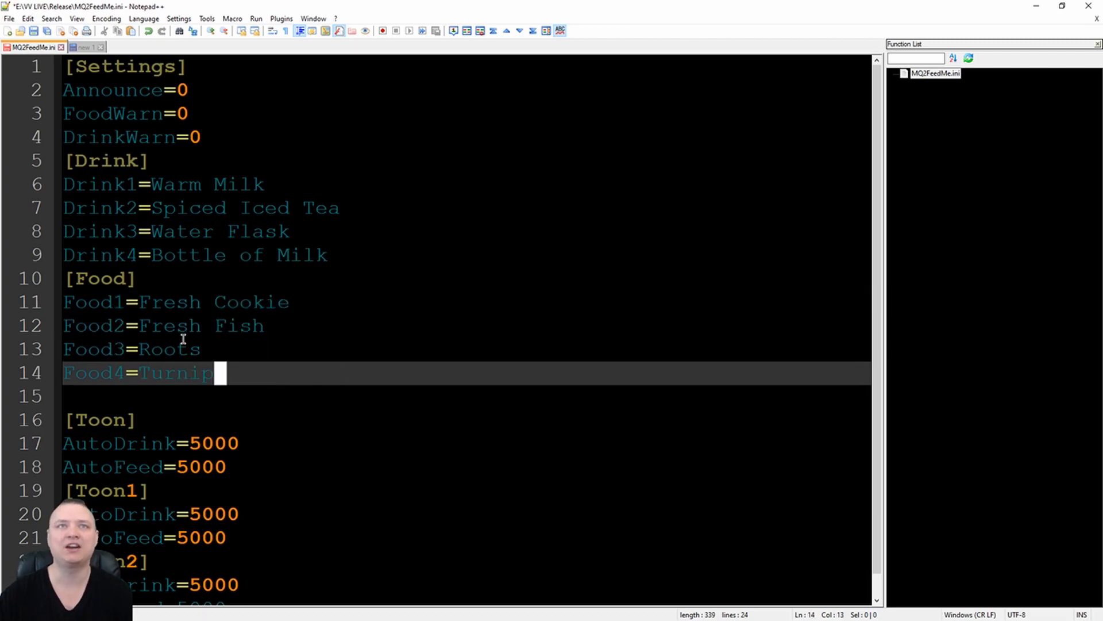